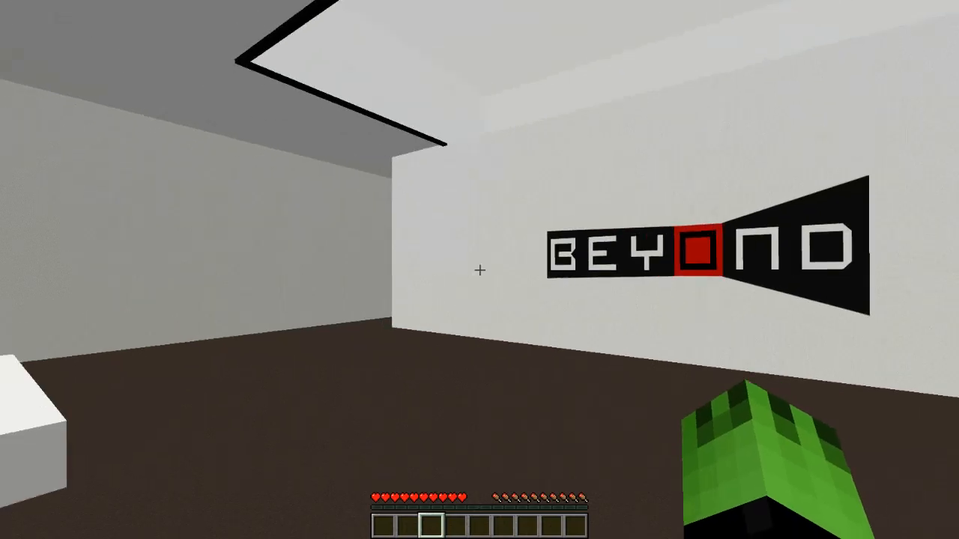
Step: Lower the Weather volume to 20% in Music & Sounds and return to the game
{"action": "key", "text": "Escape"}
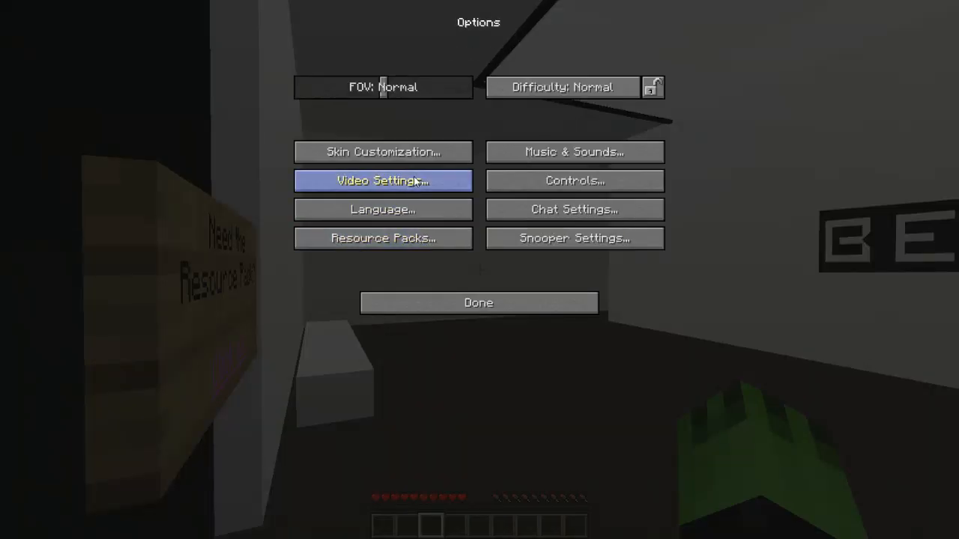
{"action": "left_click", "coordinate": [574, 151]}
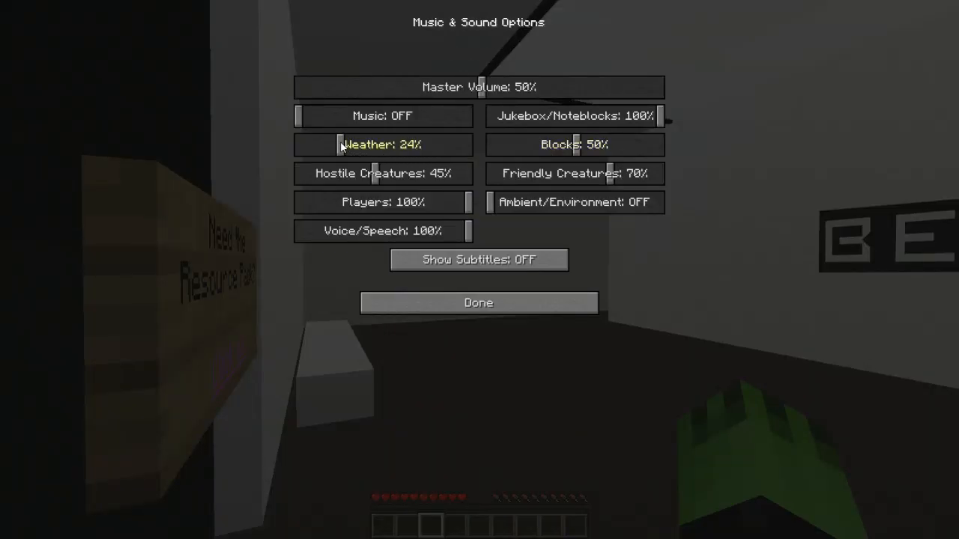
{"action": "left_click_drag", "start_coordinate": [339, 145], "coordinate": [335, 144]}
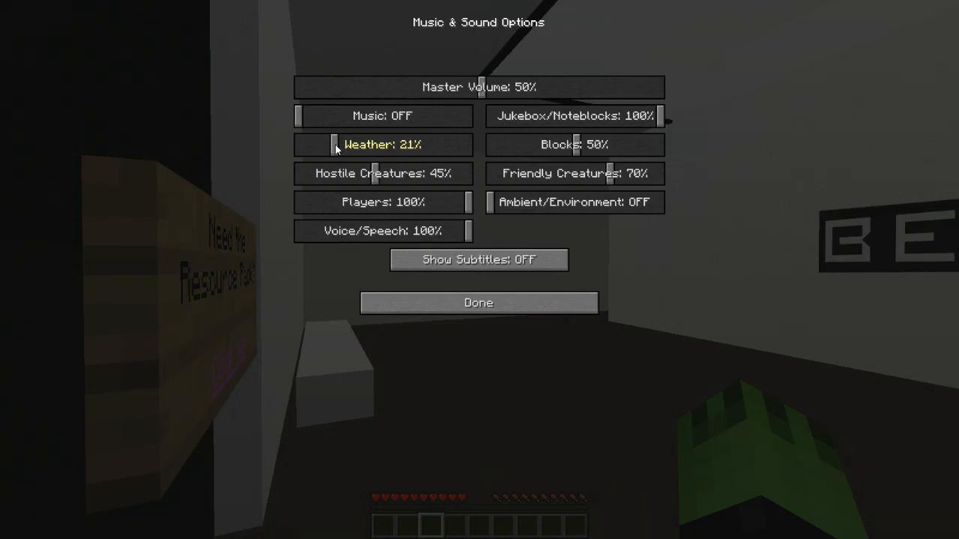
{"action": "left_click_drag", "start_coordinate": [336, 145], "coordinate": [328, 145]}
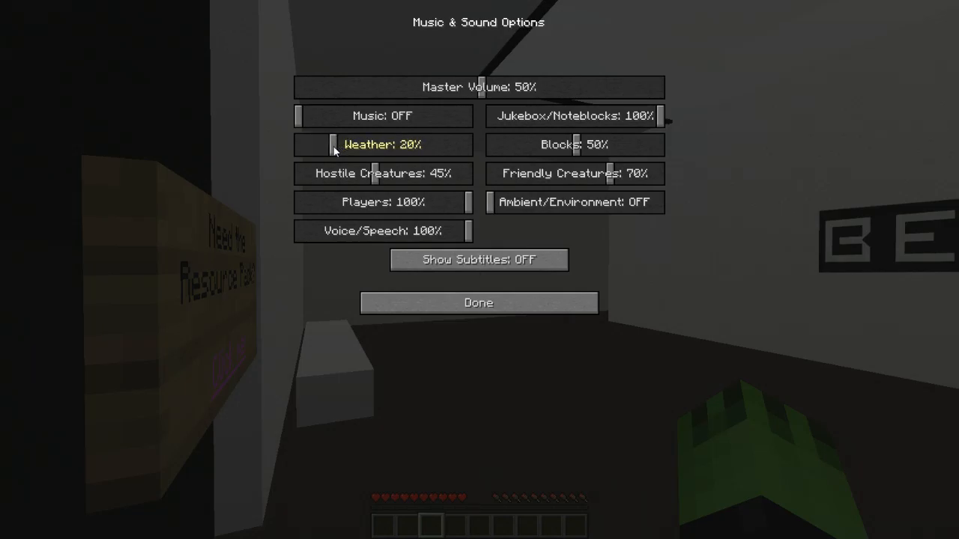
{"action": "left_click", "coordinate": [478, 303]}
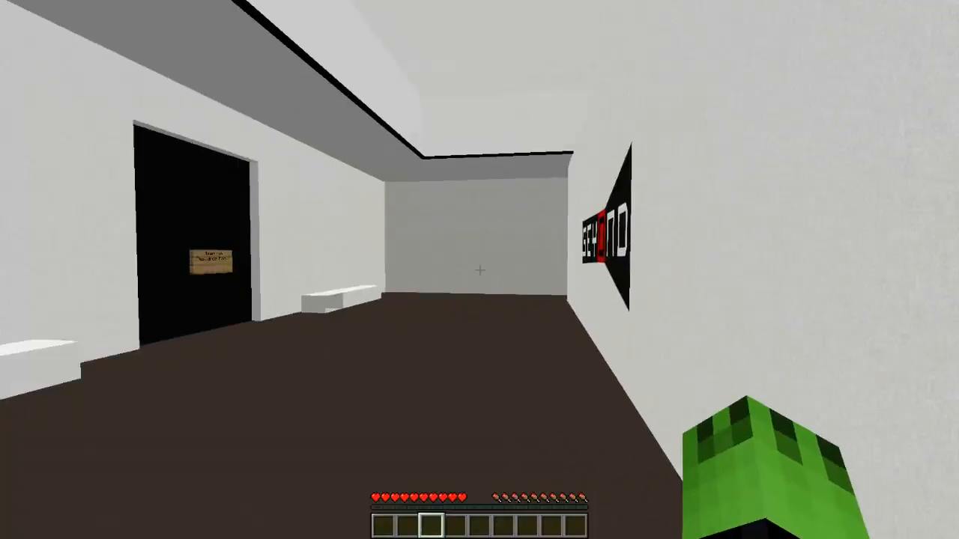
{"action": "mouse_move", "coordinate": [480, 270]}
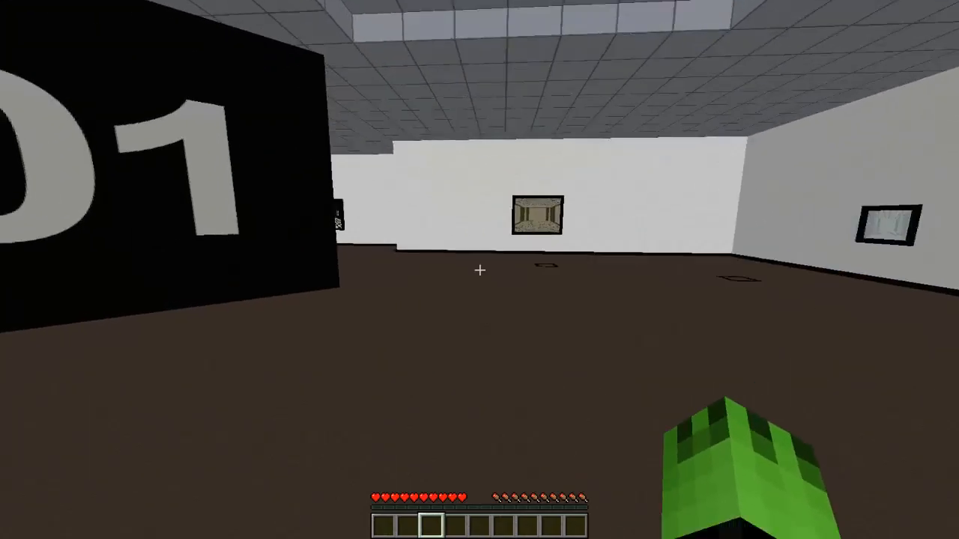
{"action": "mouse_move", "coordinate": [479, 270]}
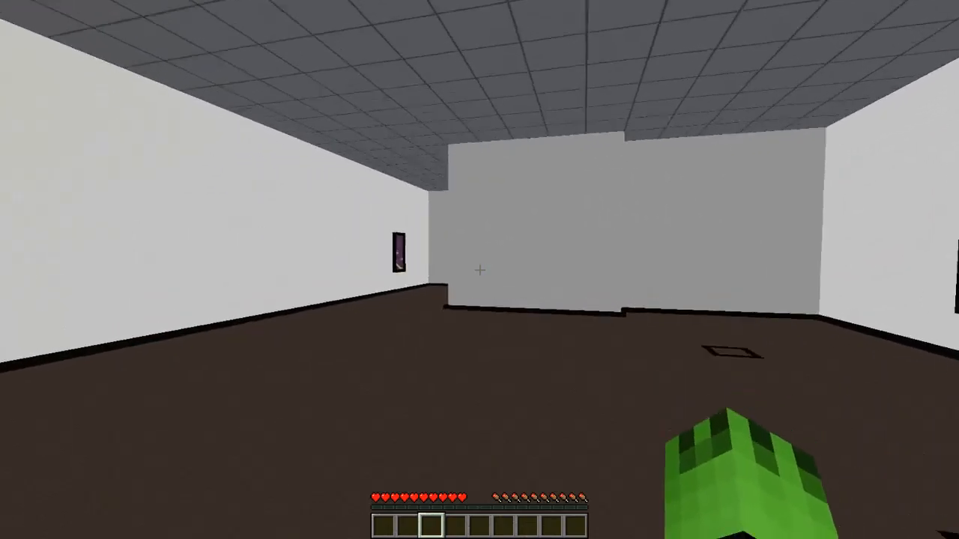
{"action": "mouse_move", "coordinate": [480, 270]}
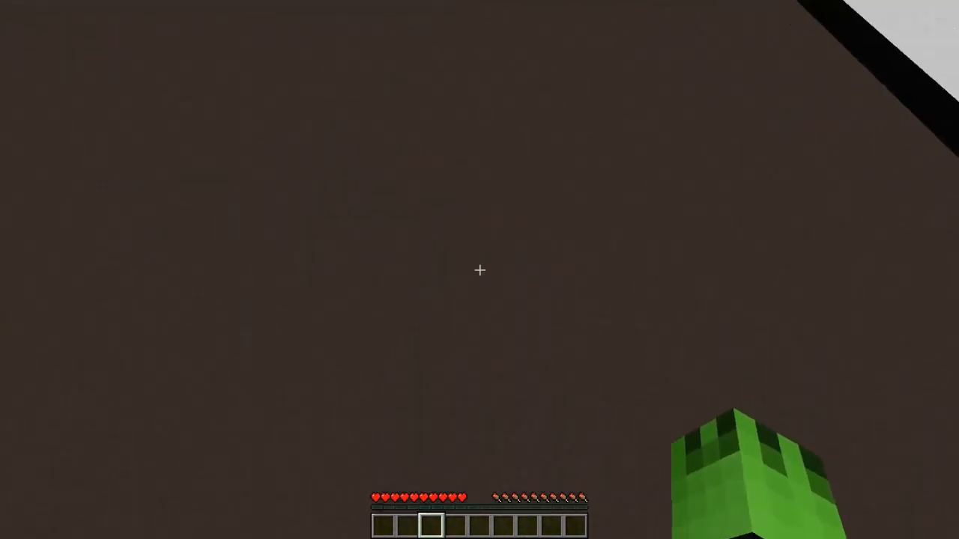
{"action": "mouse_move", "coordinate": [480, 269]}
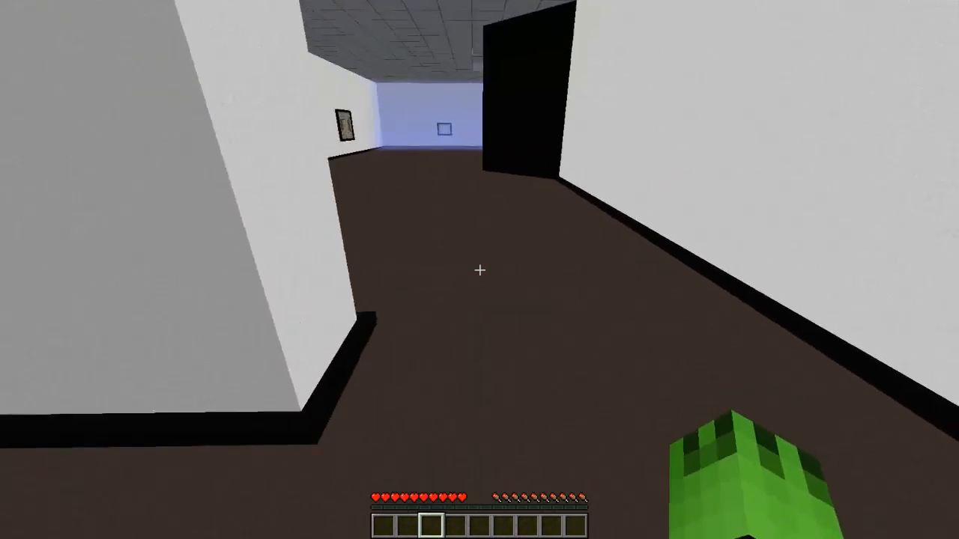
{"action": "mouse_move", "coordinate": [480, 270]}
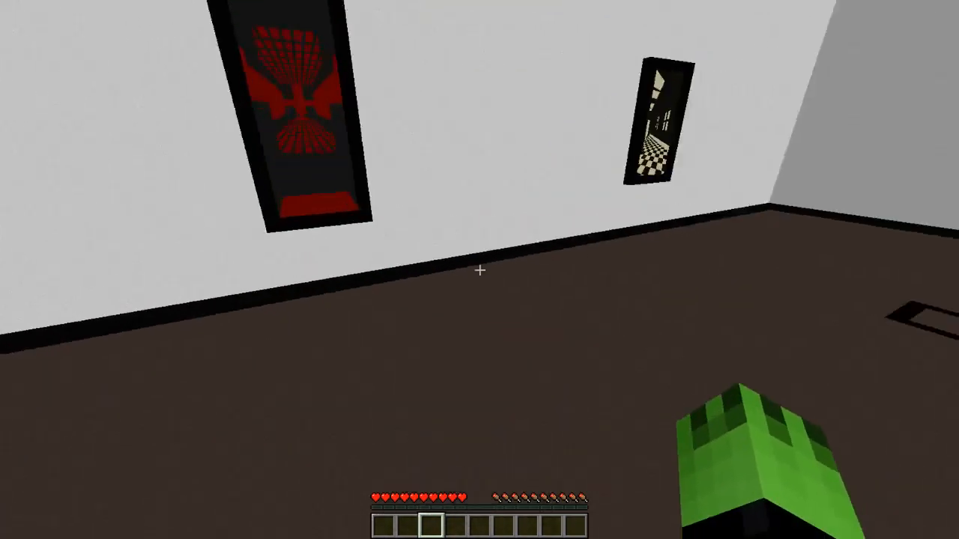
{"action": "mouse_move", "coordinate": [479, 270]}
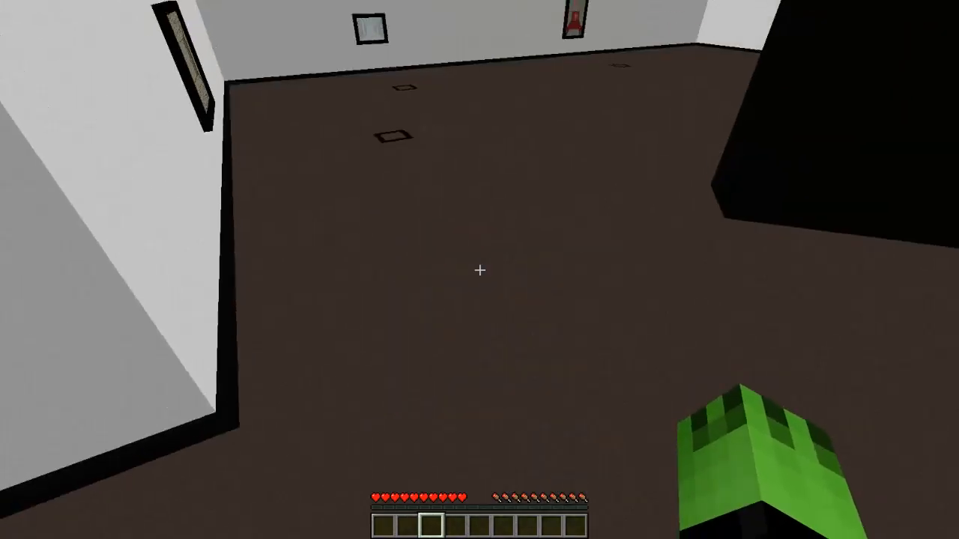
{"action": "mouse_move", "coordinate": [480, 270]}
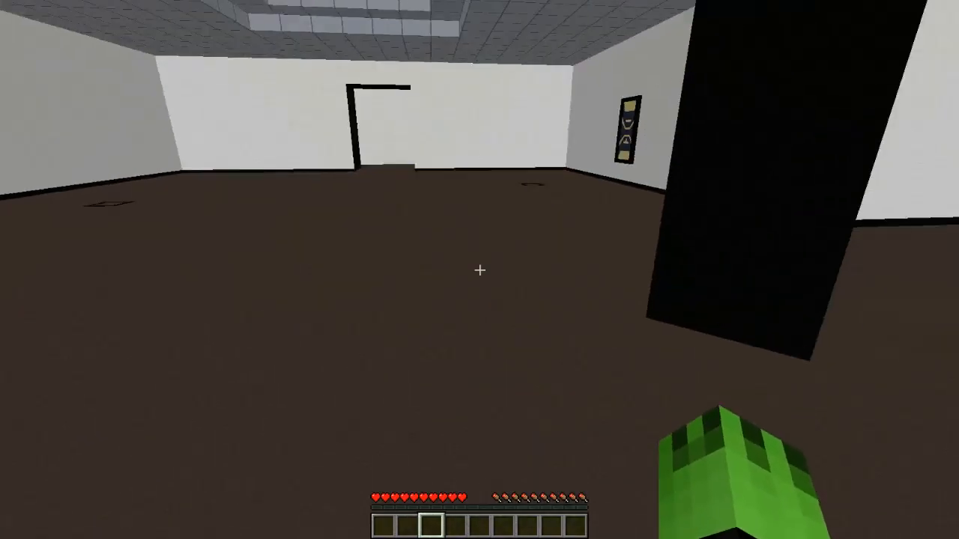
{"action": "mouse_move", "coordinate": [480, 270]}
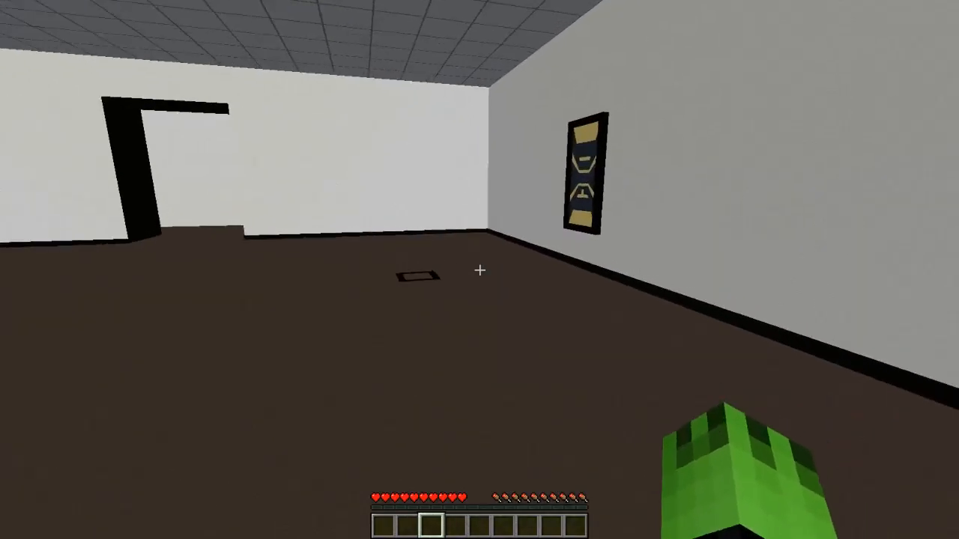
{"action": "mouse_move", "coordinate": [480, 269]}
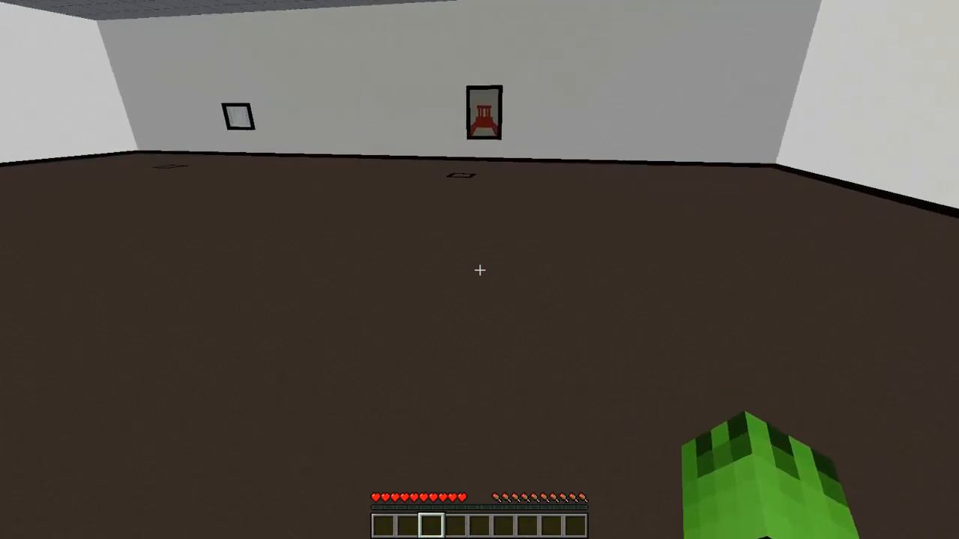
{"action": "mouse_move", "coordinate": [479, 270]}
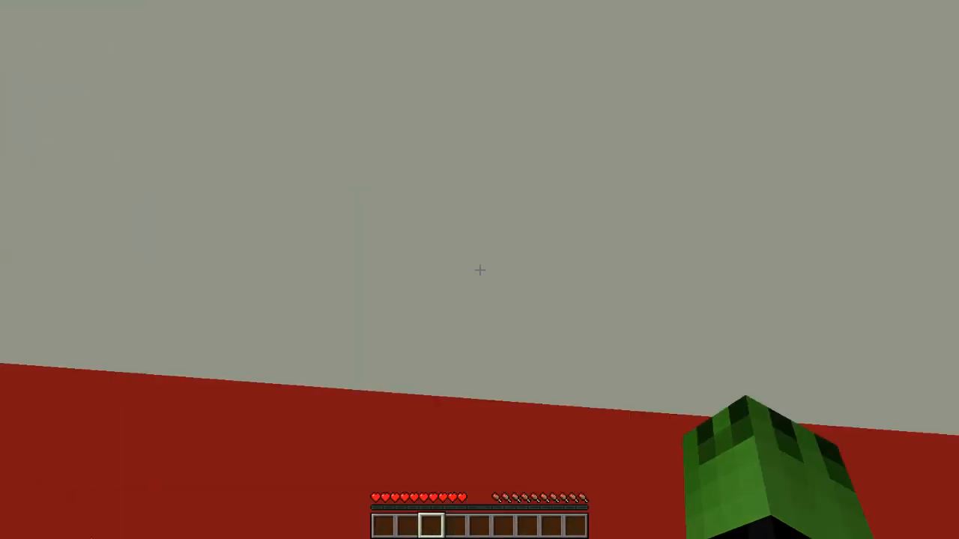
{"action": "mouse_move", "coordinate": [479, 270]}
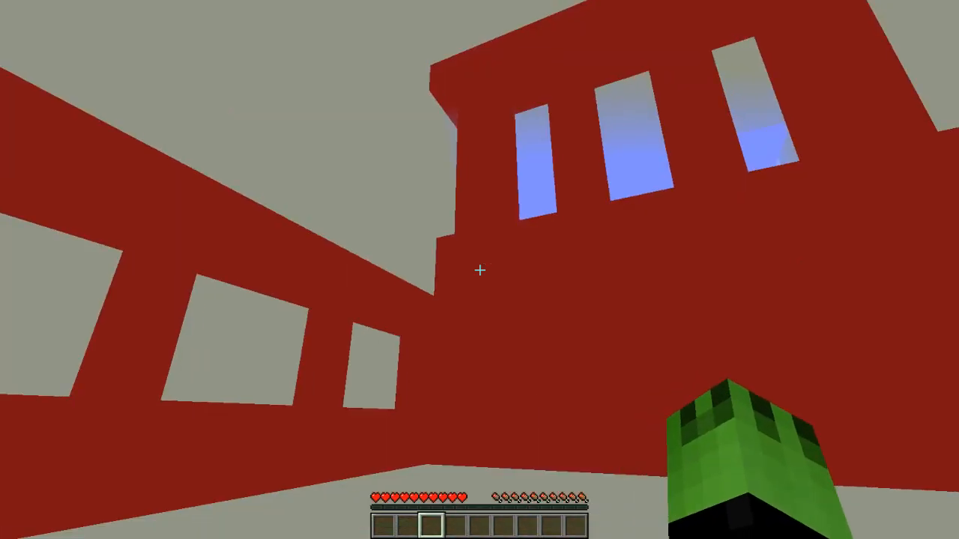
{"action": "mouse_move", "coordinate": [480, 270]}
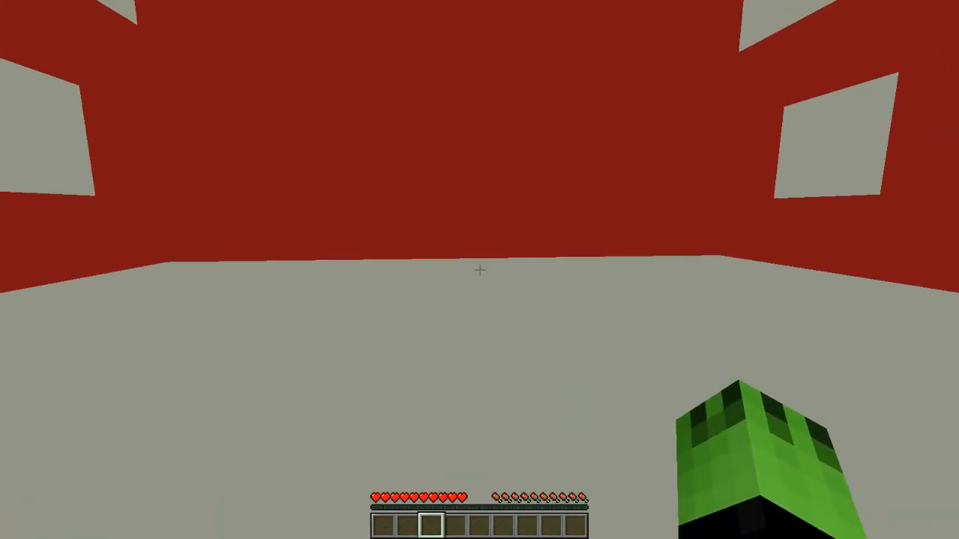
{"action": "mouse_move", "coordinate": [479, 270]}
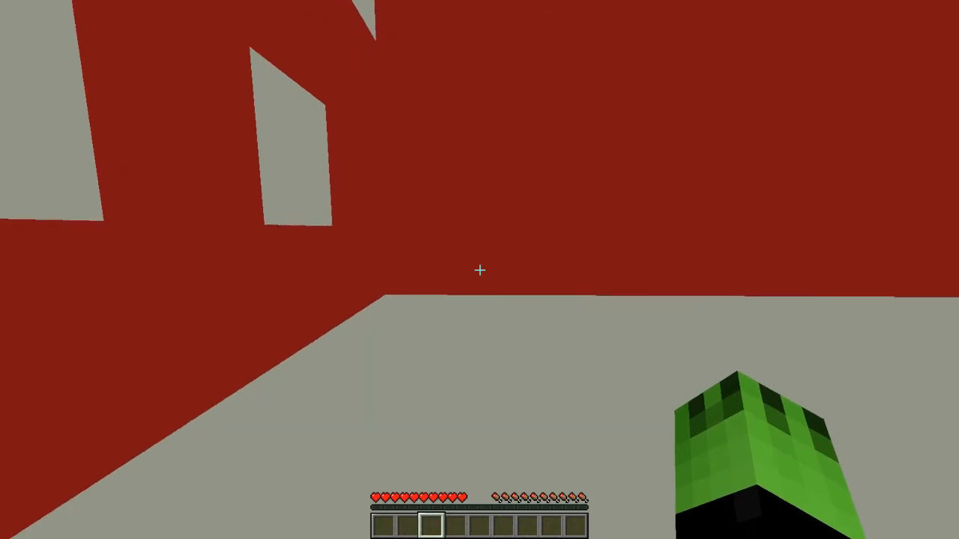
{"action": "mouse_move", "coordinate": [480, 269]}
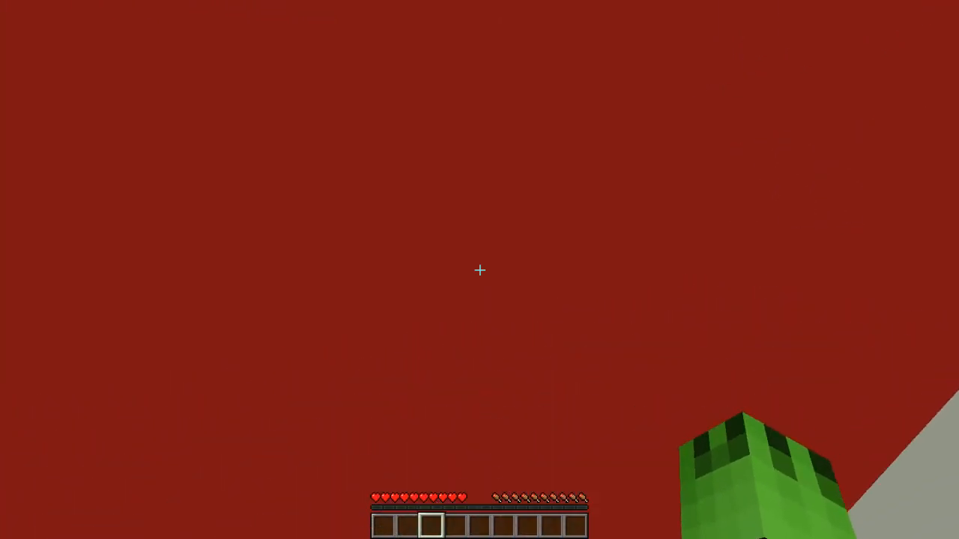
{"action": "mouse_move", "coordinate": [480, 270]}
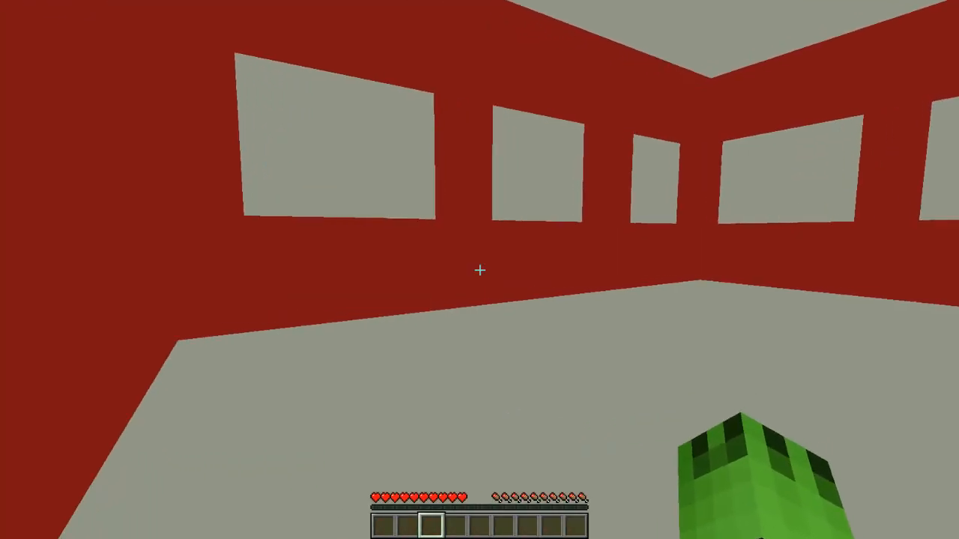
{"action": "mouse_move", "coordinate": [479, 270]}
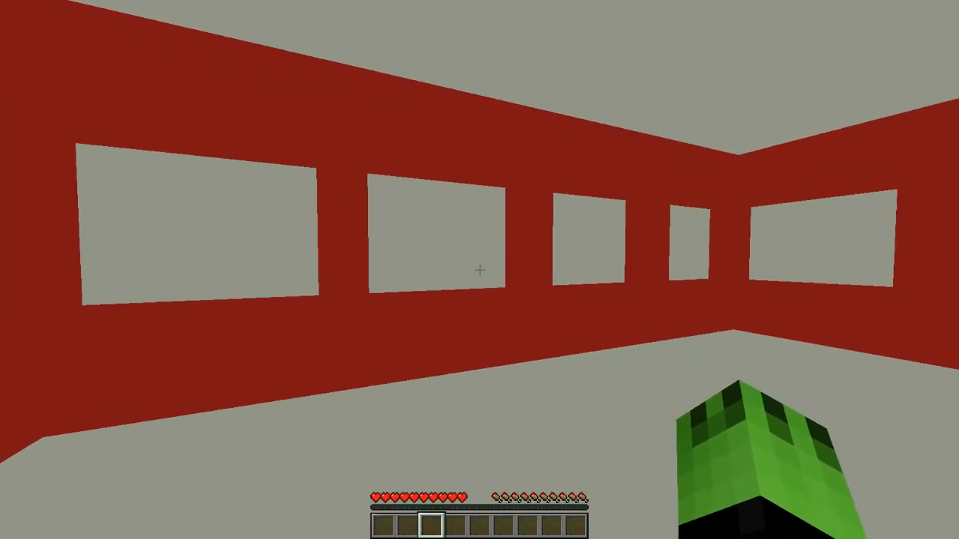
{"action": "mouse_move", "coordinate": [479, 270]}
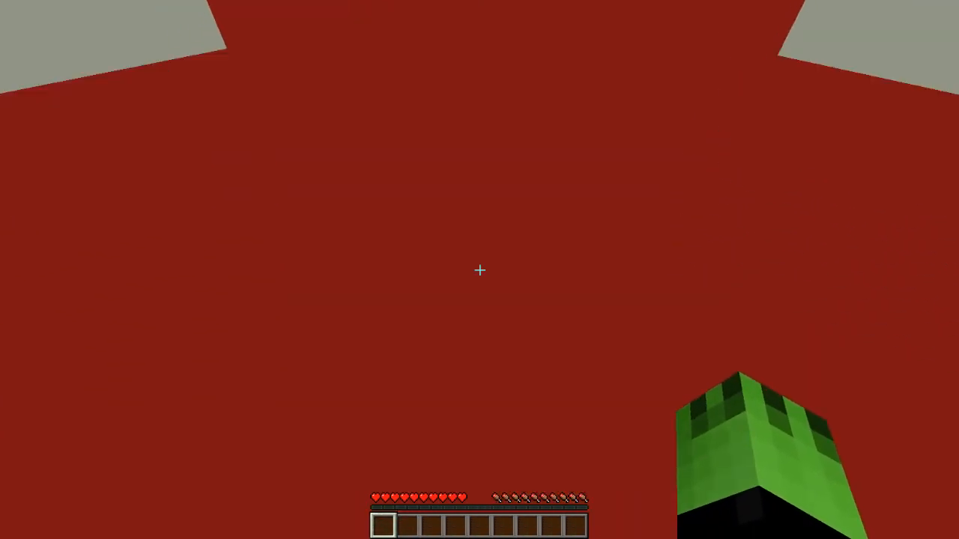
{"action": "mouse_move", "coordinate": [480, 270]}
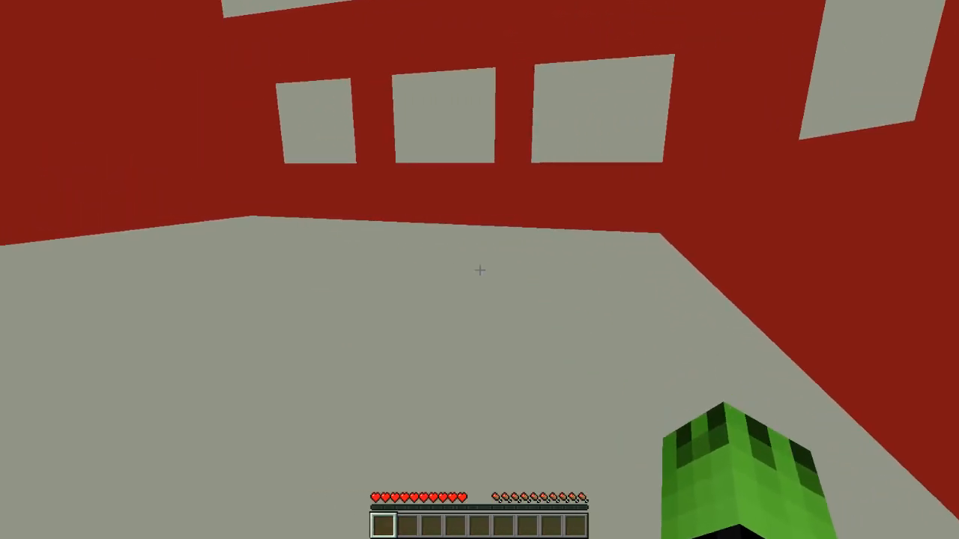
{"action": "mouse_move", "coordinate": [480, 270]}
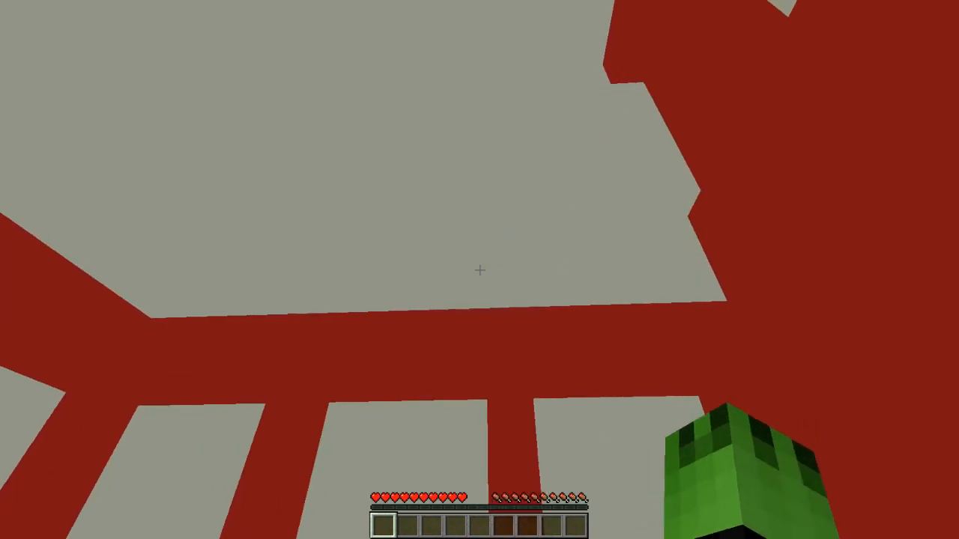
{"action": "mouse_move", "coordinate": [480, 270]}
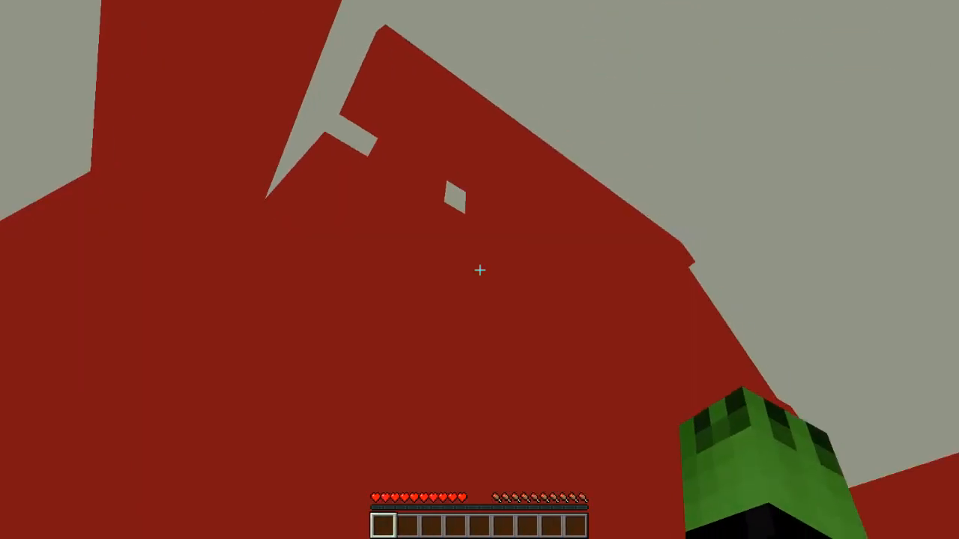
{"action": "mouse_move", "coordinate": [479, 270]}
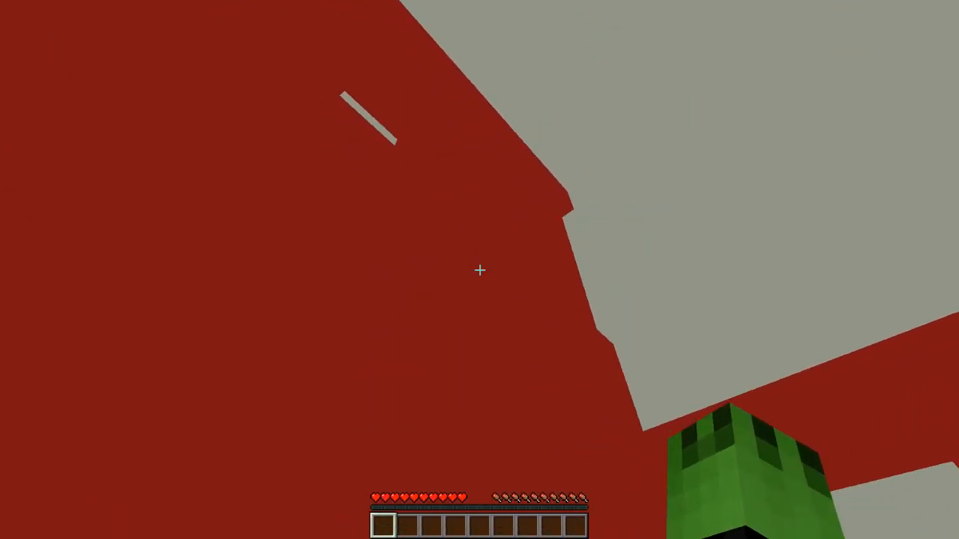
{"action": "mouse_move", "coordinate": [480, 270]}
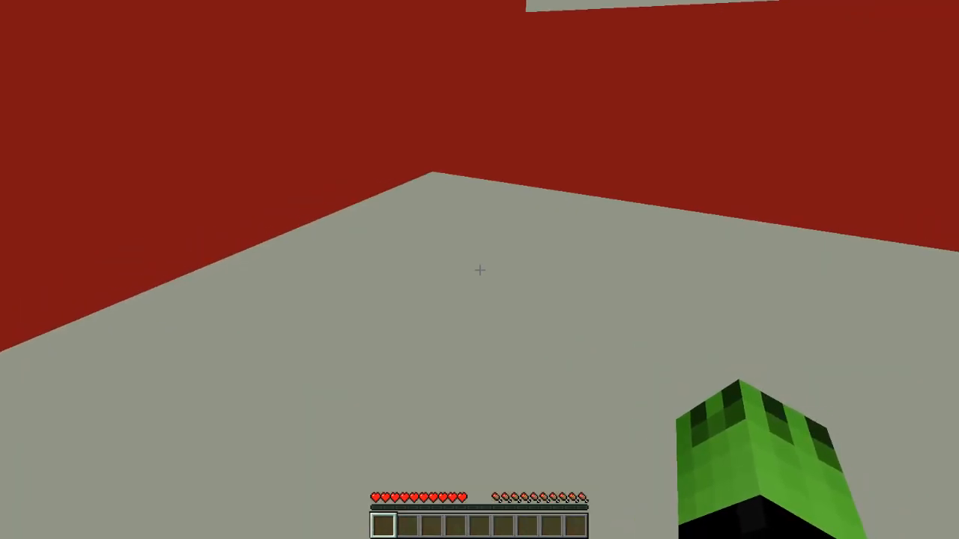
Step: Open the chat line to bring up the map's welcome and info messages
{"action": "key", "text": "/"}
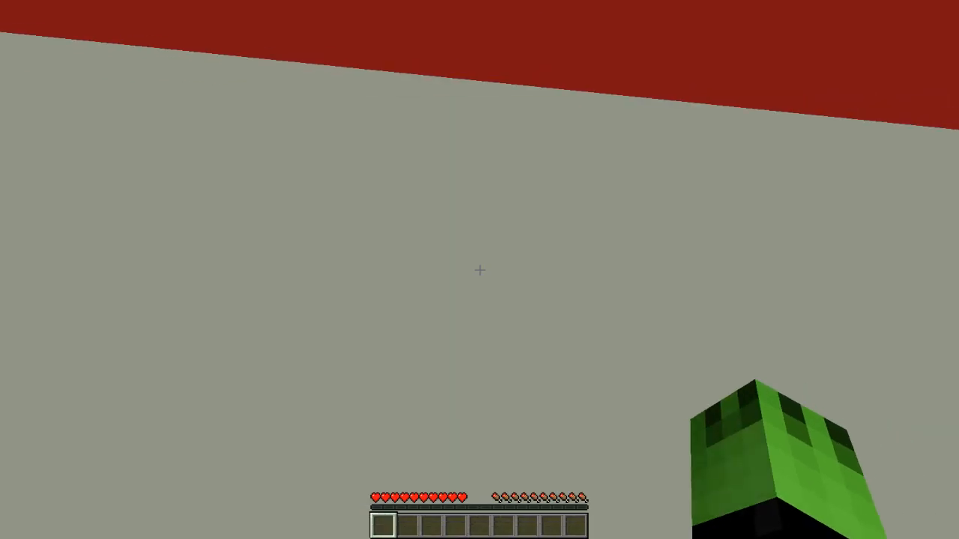
{"action": "mouse_move", "coordinate": [479, 269]}
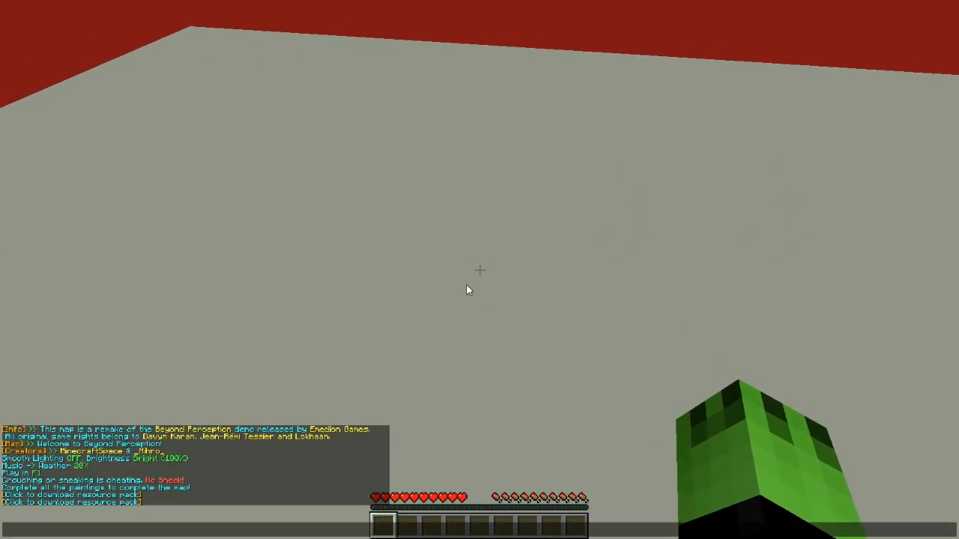
{"action": "key", "text": "t"}
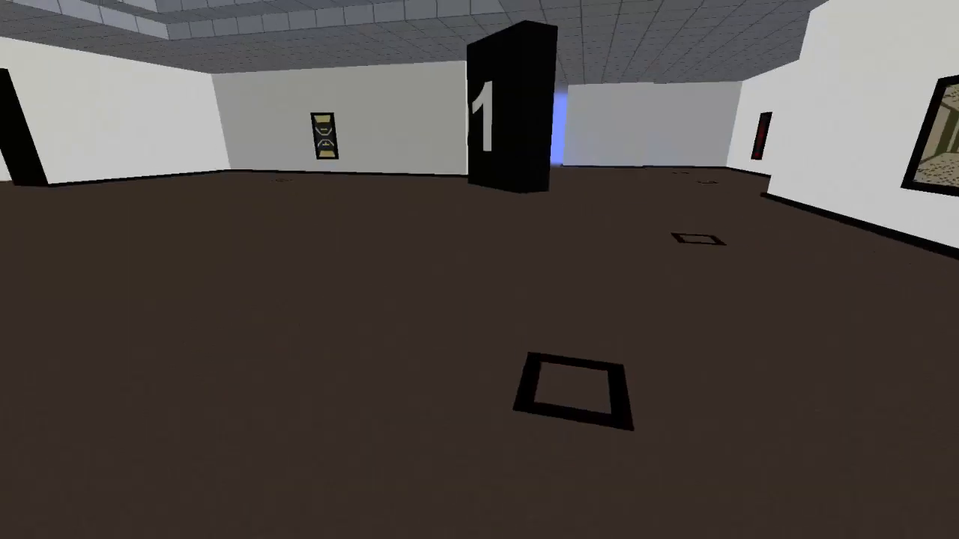
{"action": "mouse_move", "coordinate": [480, 270]}
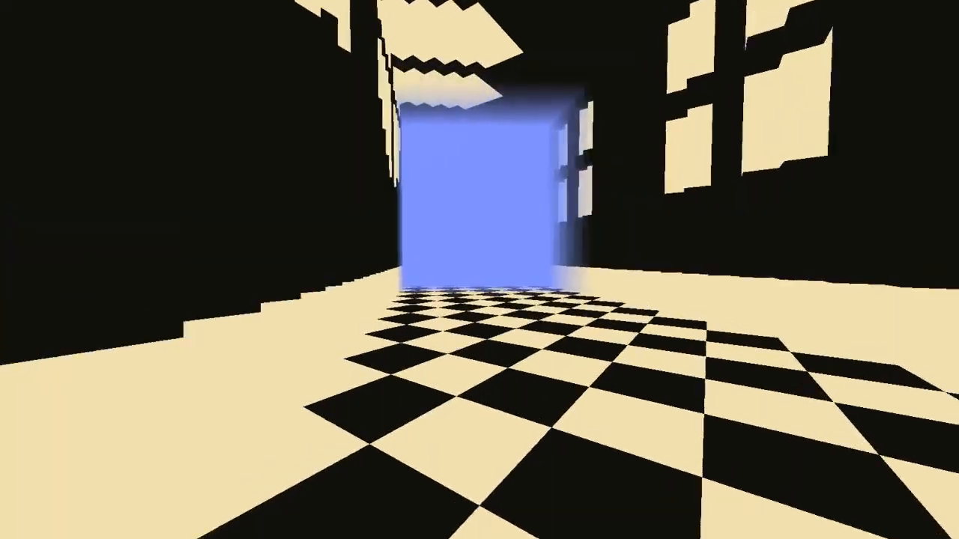
{"action": "key", "text": "w"}
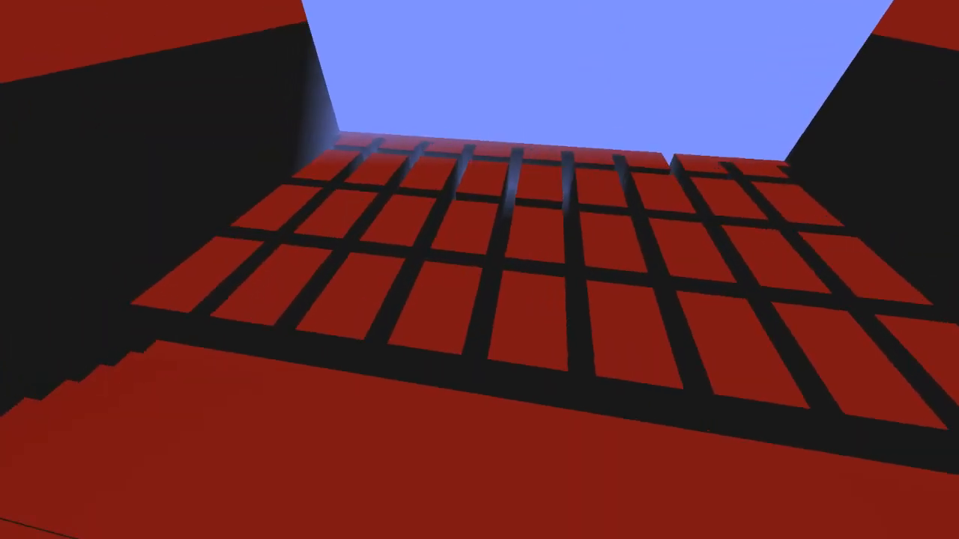
Step: Pause the game with the grid corridor and white doorway straight ahead
{"action": "key", "text": "Escape"}
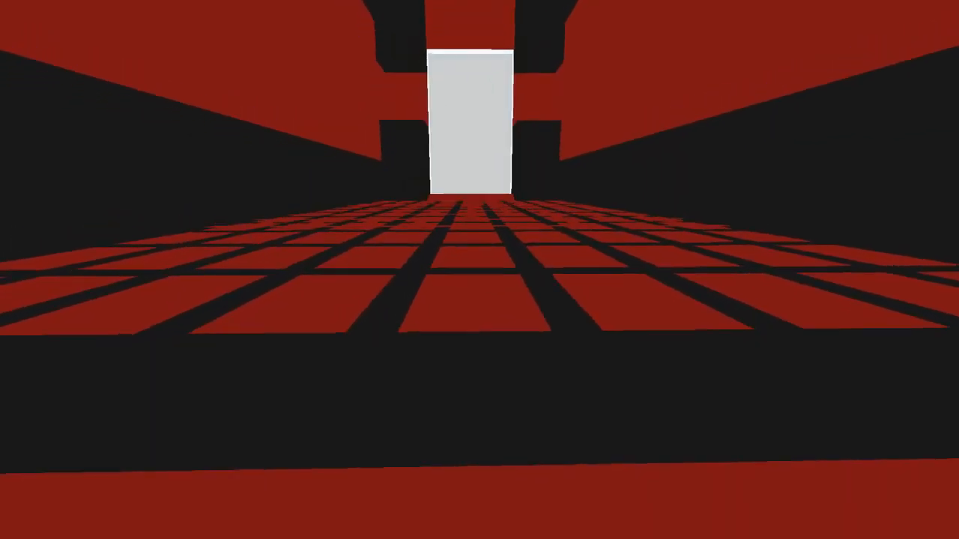
Step: Set the field of view to 97, test it, then narrow it to 42
{"action": "key", "text": "Escape"}
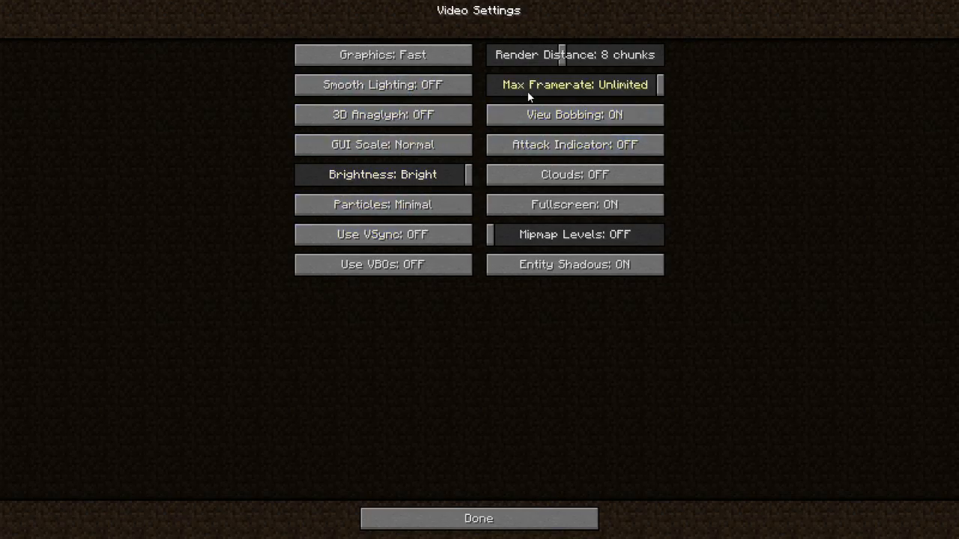
{"action": "left_click", "coordinate": [478, 518]}
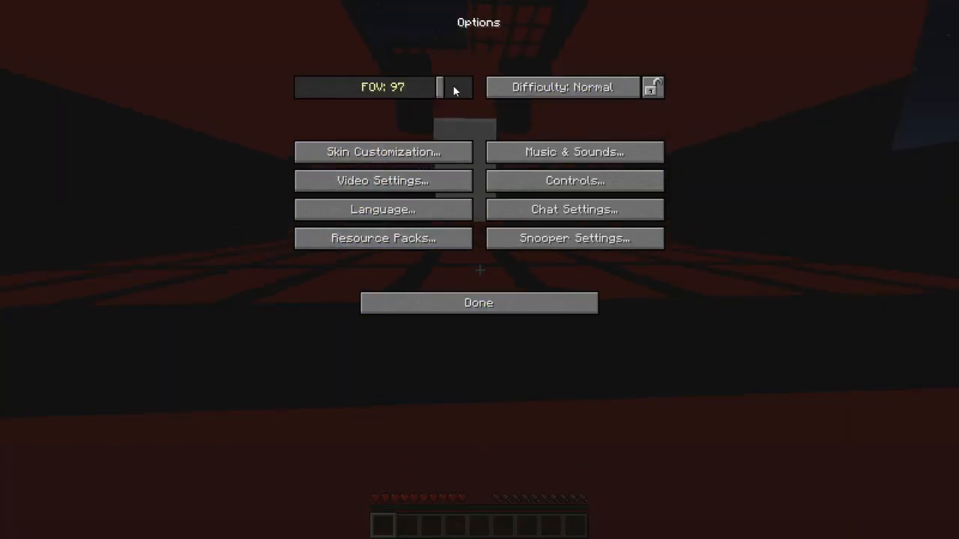
{"action": "left_click", "coordinate": [478, 303]}
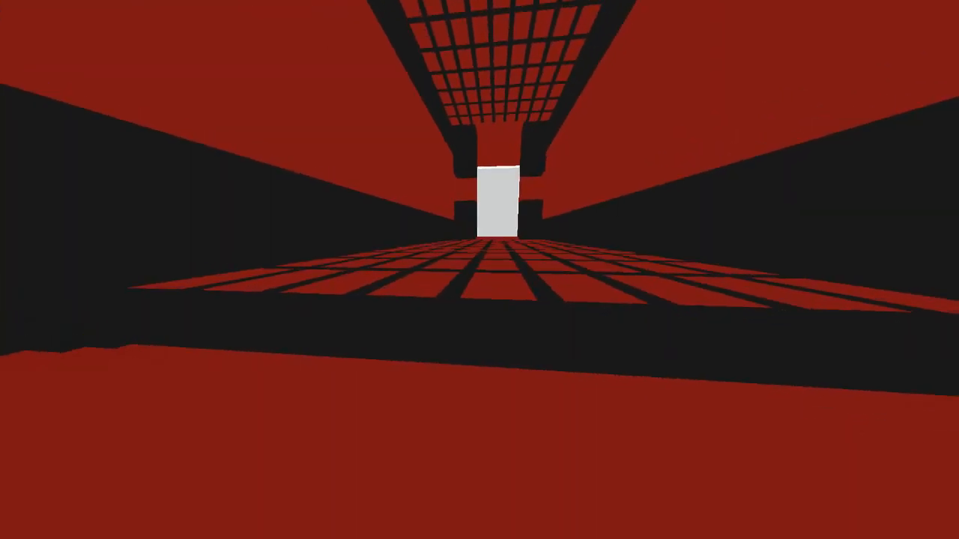
{"action": "key", "text": "Escape"}
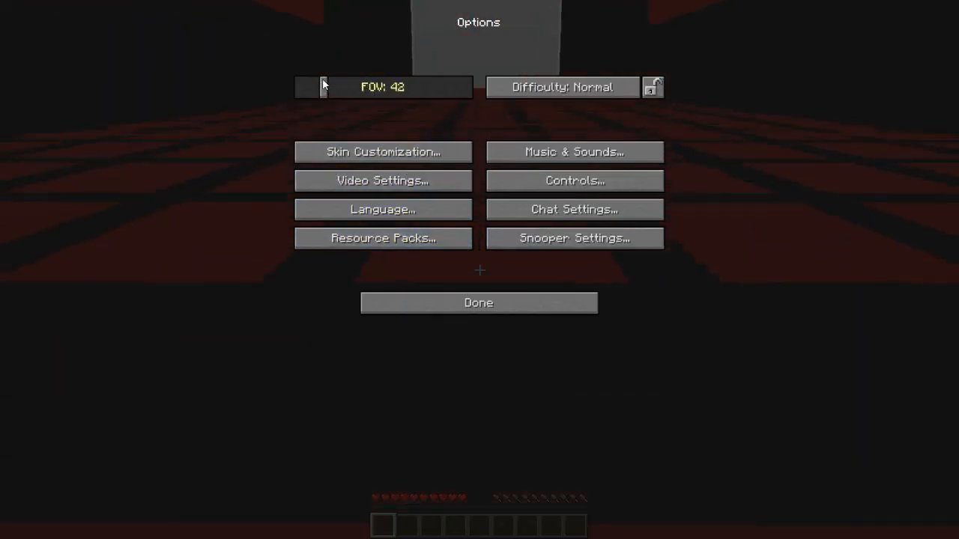
{"action": "left_click", "coordinate": [478, 303]}
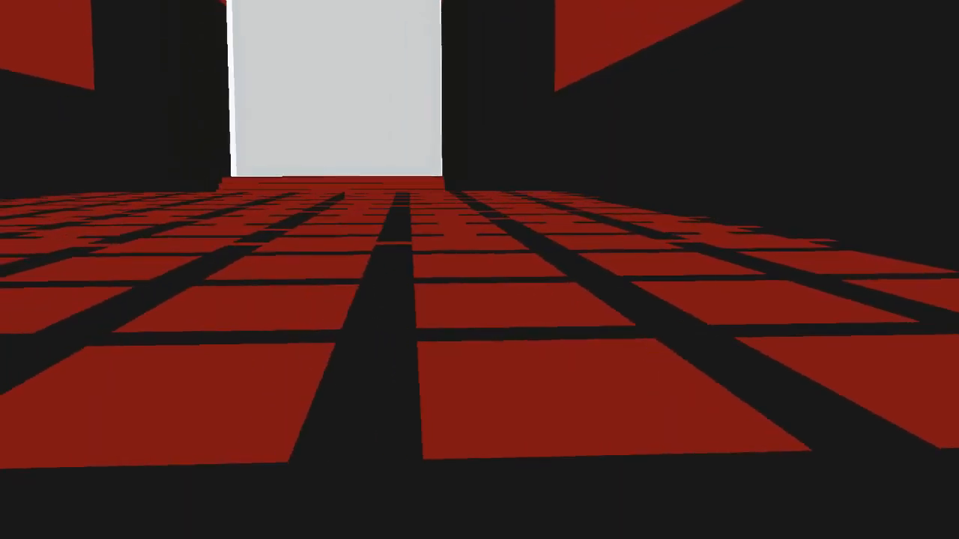
Step: Walk forward along the red grid floor toward the white doorway
{"action": "key", "text": "w"}
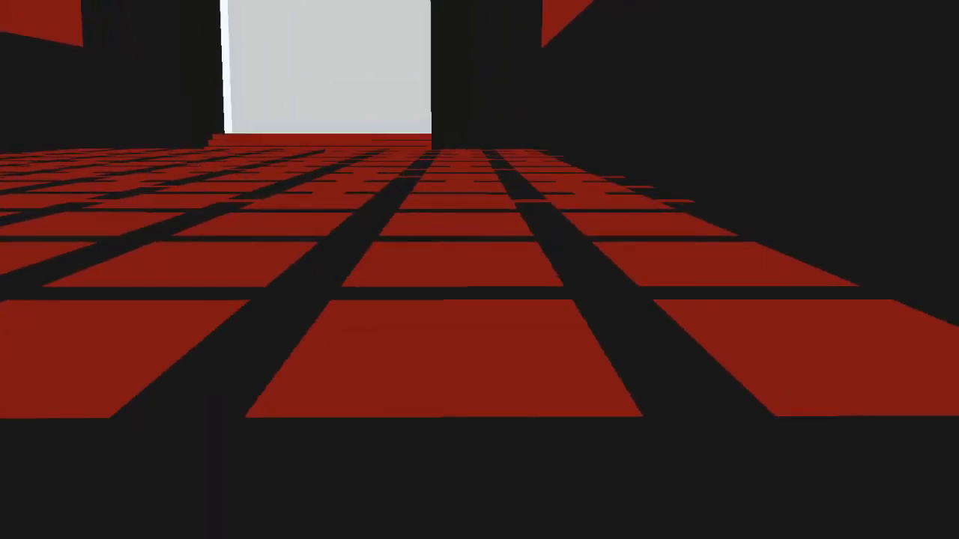